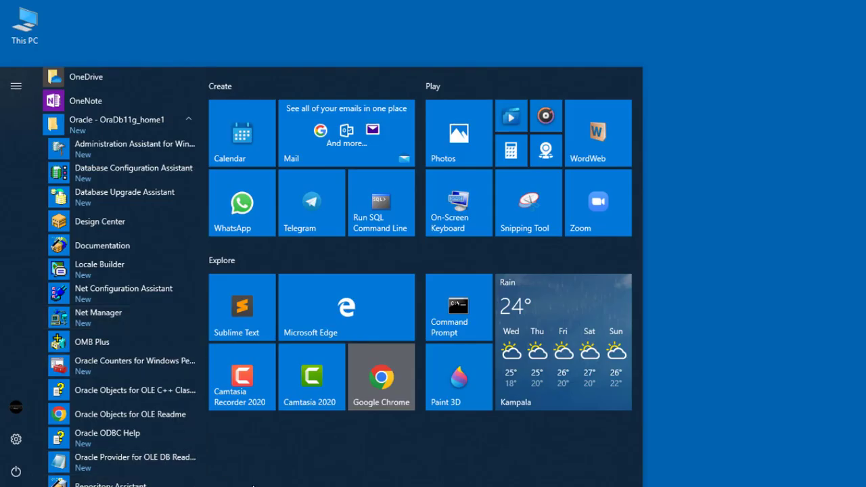
# Scroll the Start menu to Oracle - OraDb11g_home1 and launch Database Configuration Assistant
pyautogui.scroll(-3)
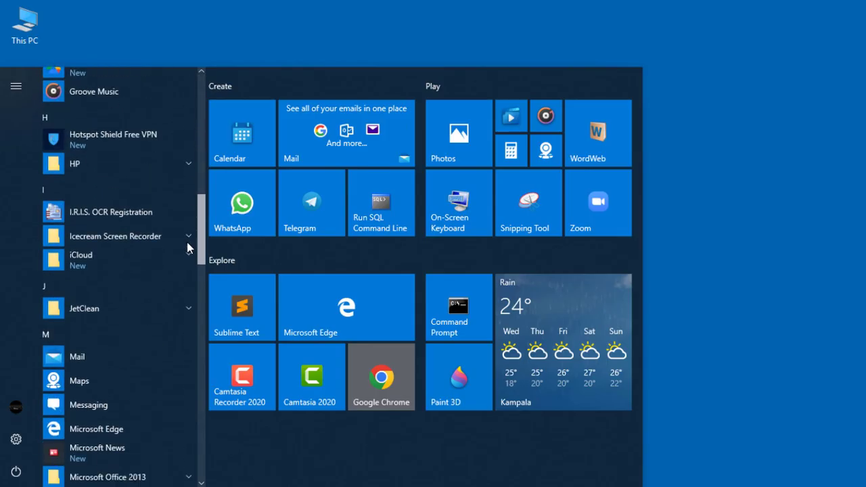
pyautogui.scroll(-3)
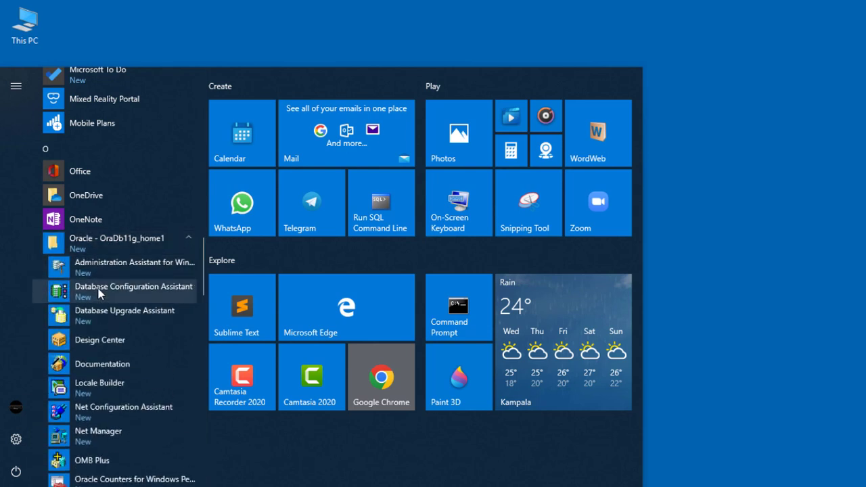
pyautogui.scroll(-3)
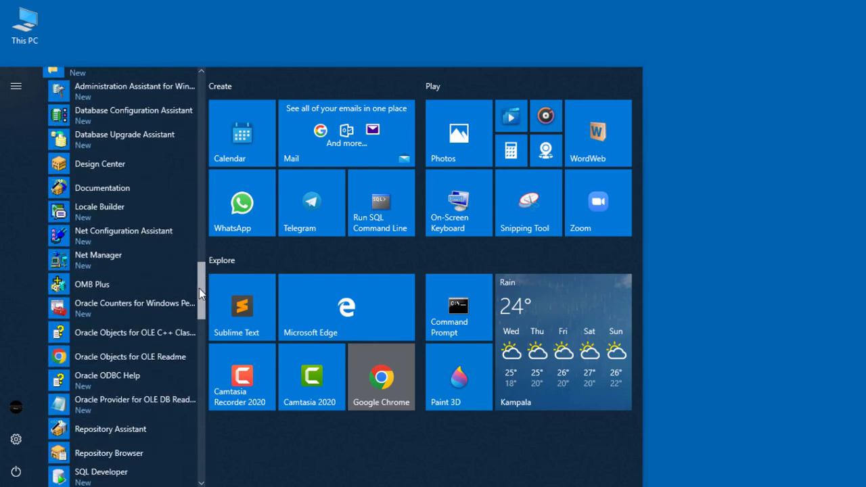
pyautogui.scroll(-3)
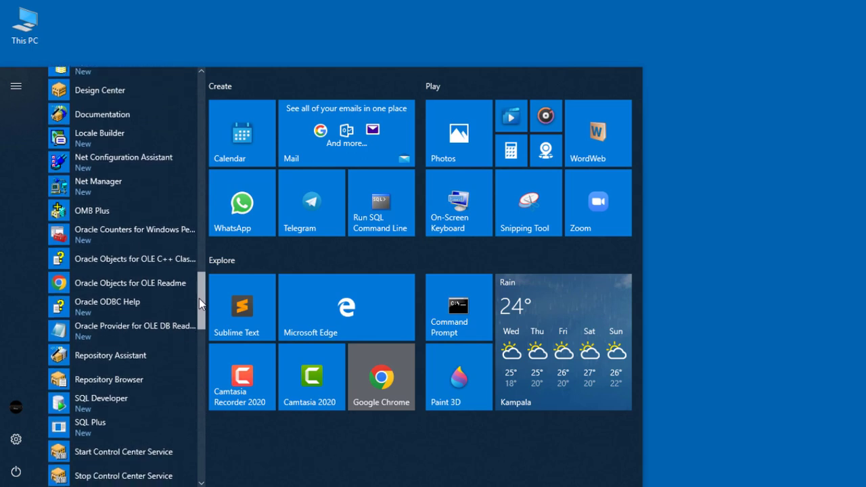
pyautogui.scroll(-3)
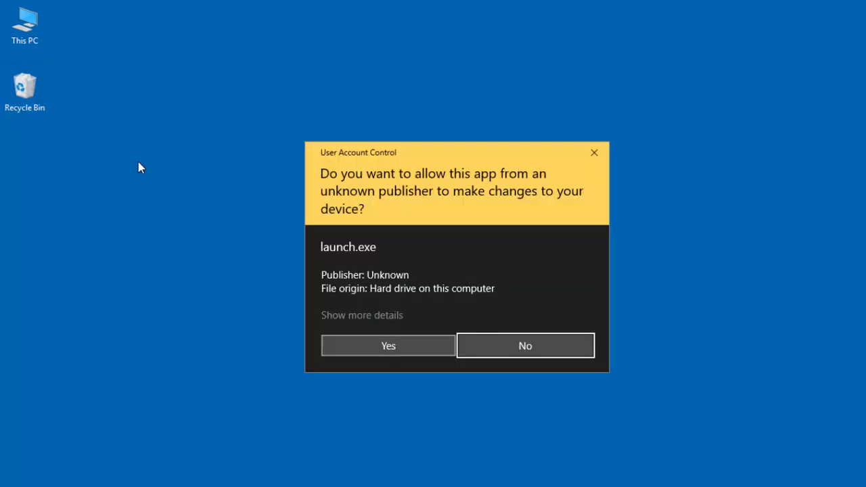
# Approve the launch.exe prompt, pass the Welcome page, and choose Create a Database
pyautogui.click(388, 346)
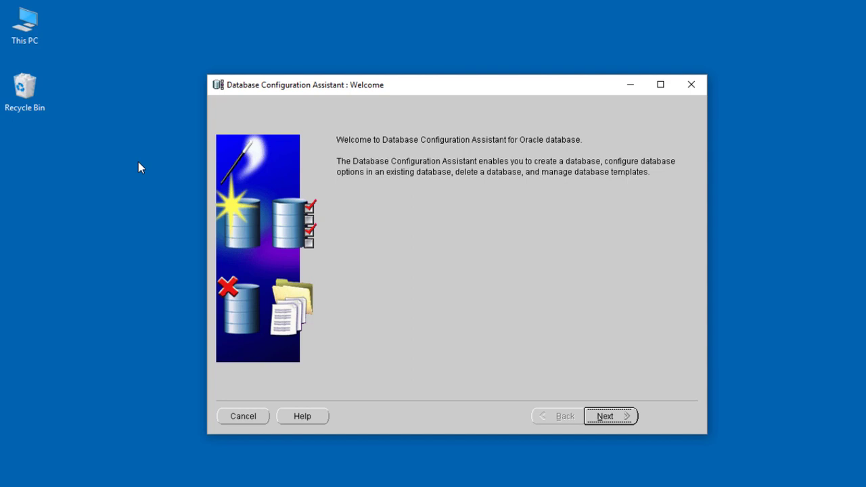
pyautogui.click(606, 416)
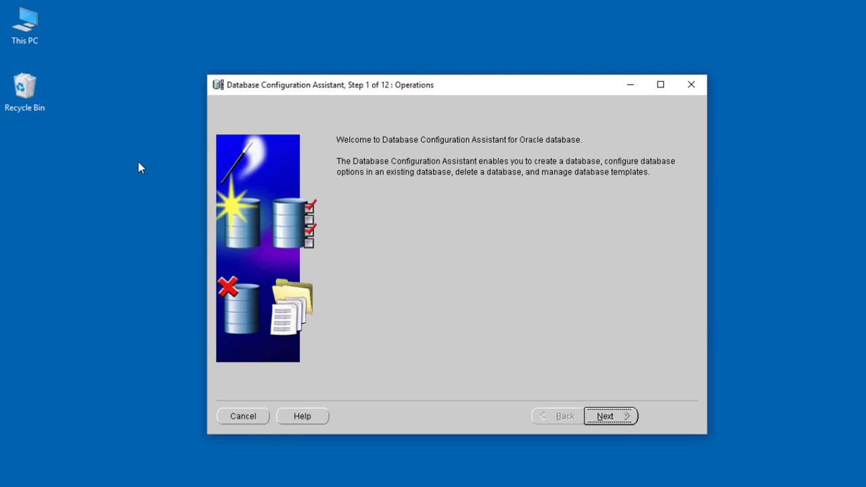
pyautogui.click(605, 415)
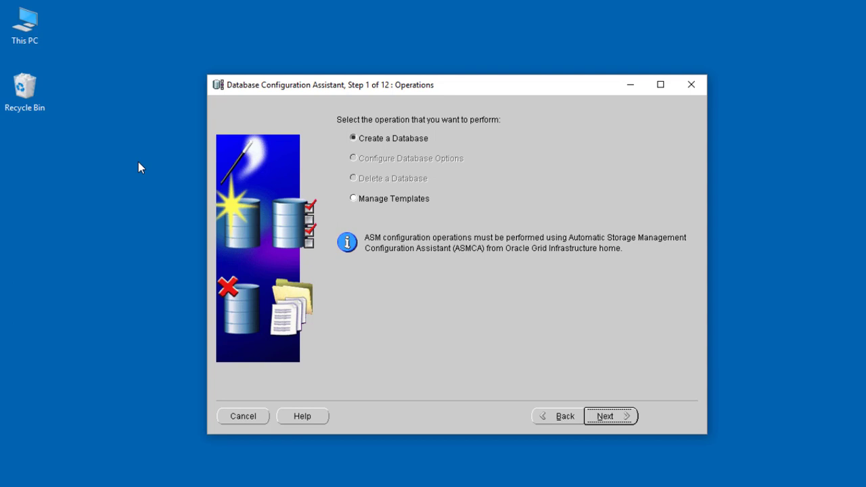
pyautogui.click(604, 417)
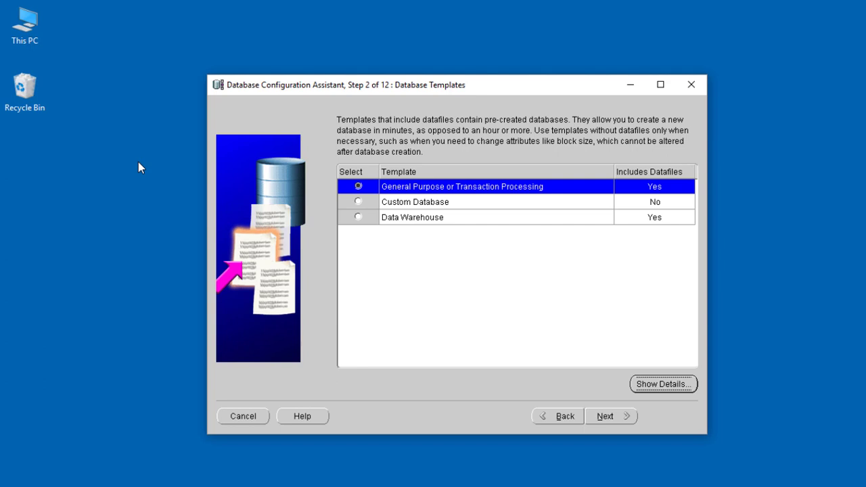
# Review the General Purpose template details and proceed with that template
pyautogui.click(663, 384)
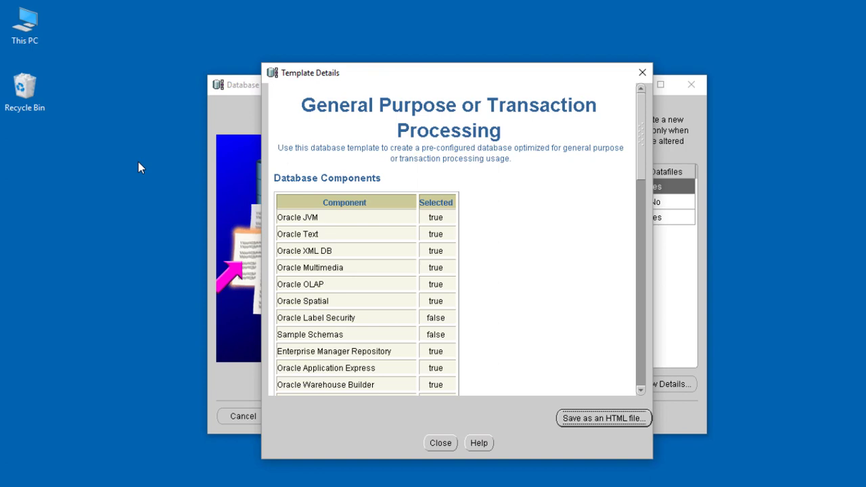
pyautogui.click(440, 442)
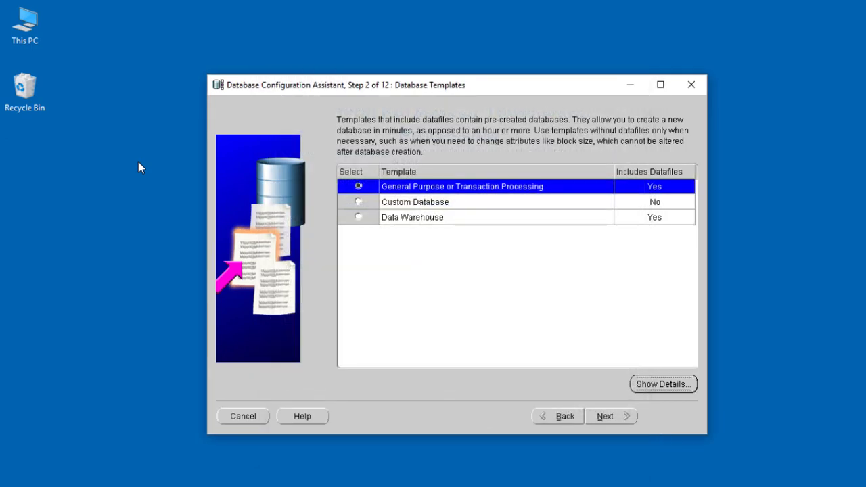
pyautogui.click(610, 416)
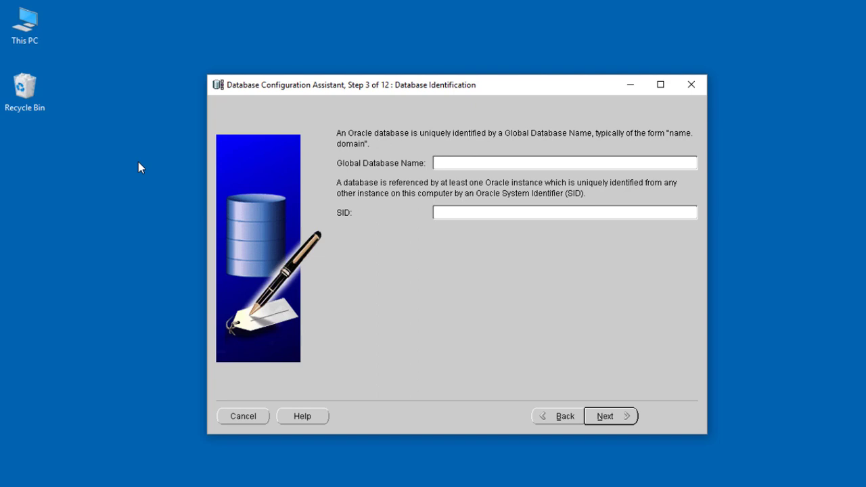
# Set the global database name and SID to 'customers'
pyautogui.click(566, 163)
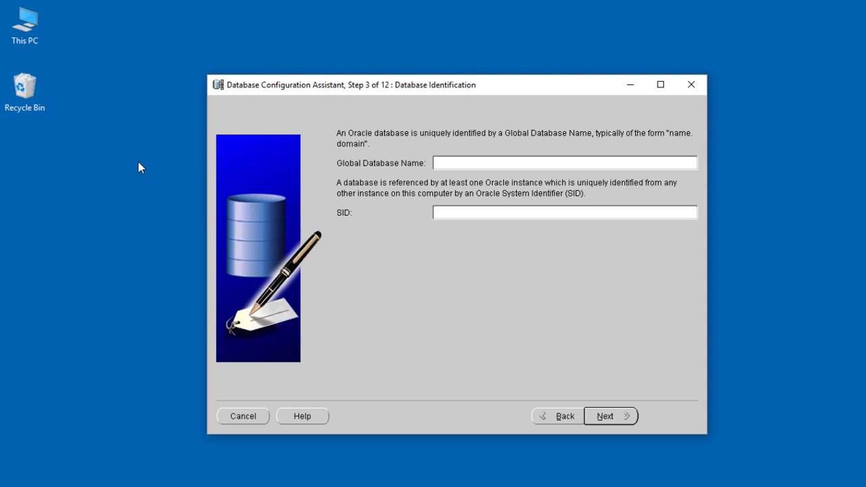
pyautogui.click(565, 162)
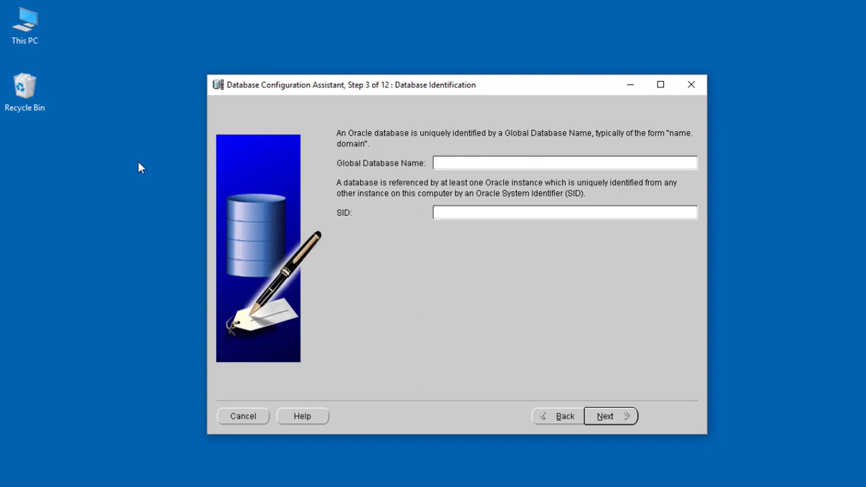
pyautogui.click(565, 162)
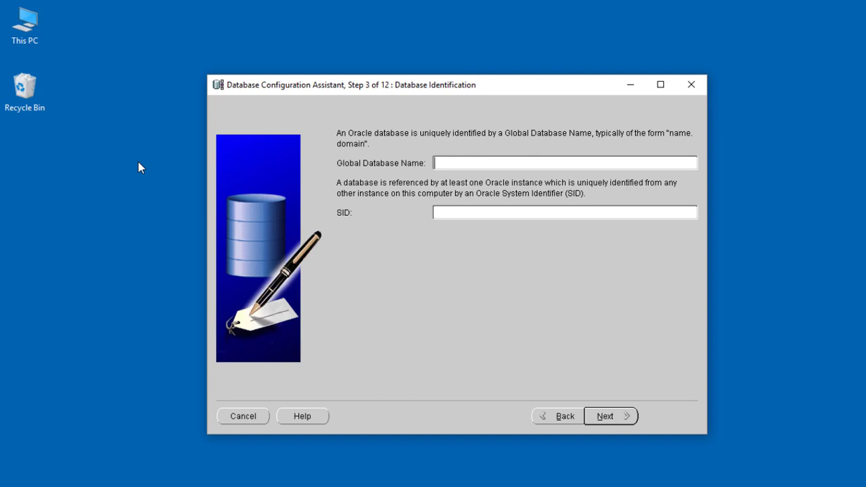
pyautogui.write('customers')
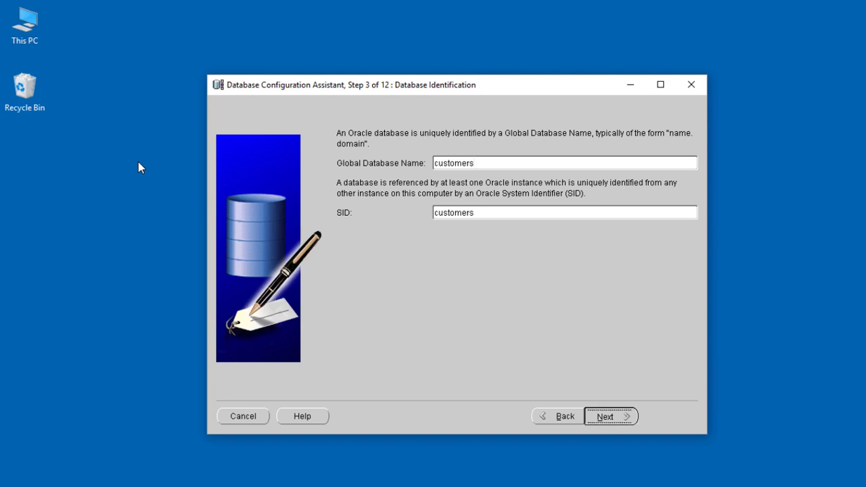
pyautogui.click(606, 416)
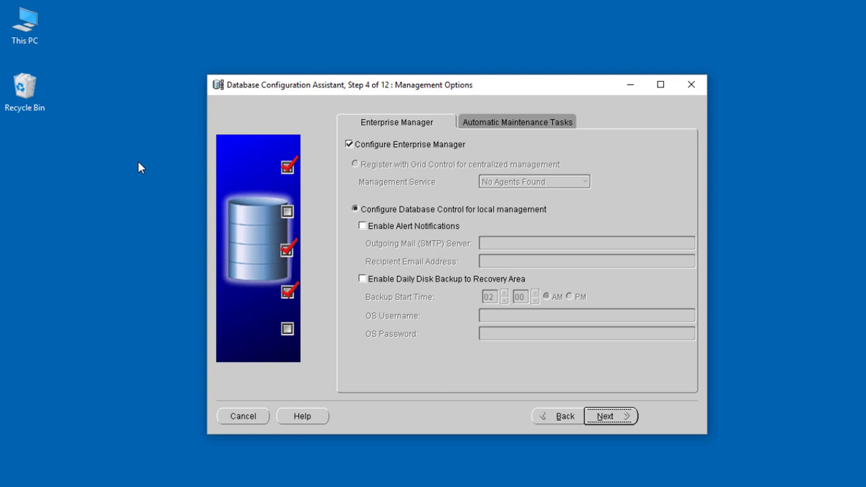
# Turn off Enterprise Manager configuration, leaving automatic maintenance tasks enabled
pyautogui.click(349, 143)
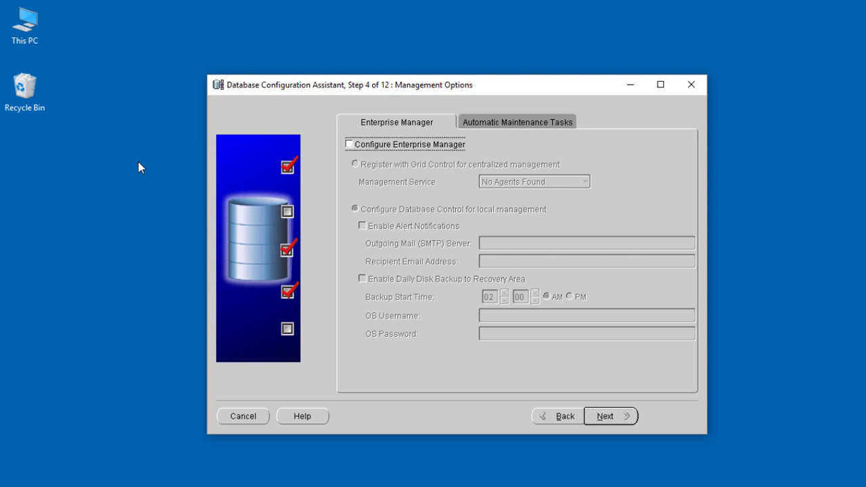
pyautogui.click(517, 122)
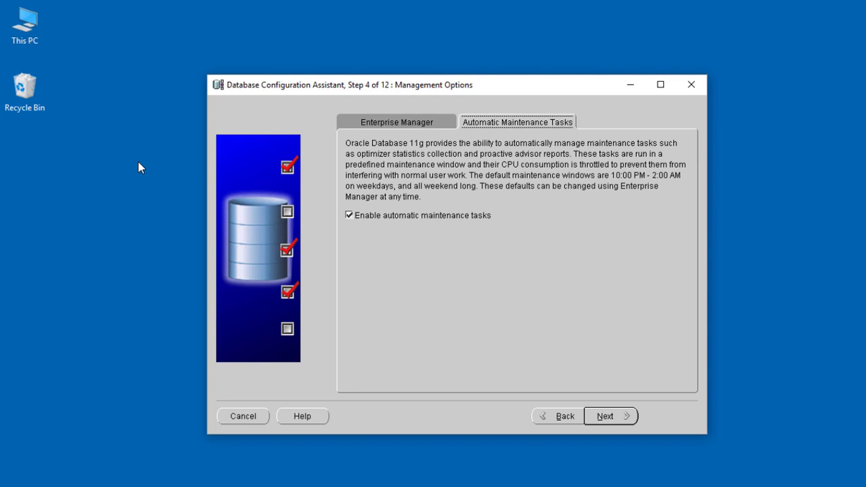
pyautogui.click(396, 121)
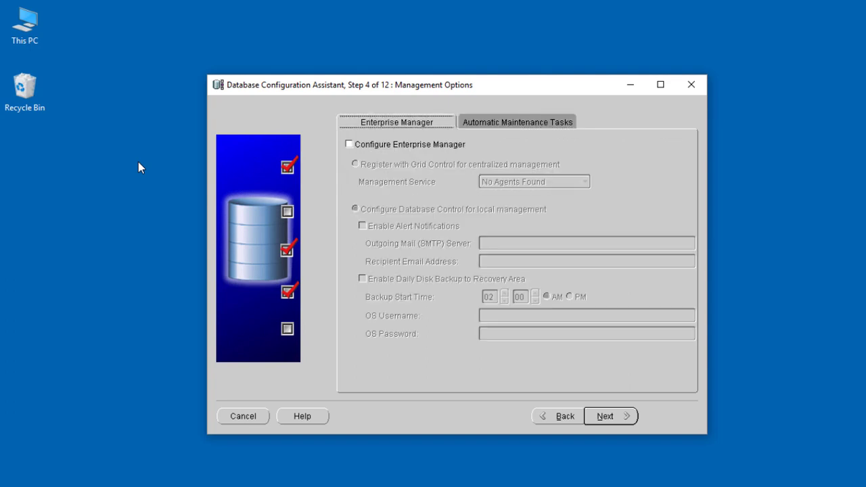
pyautogui.click(604, 417)
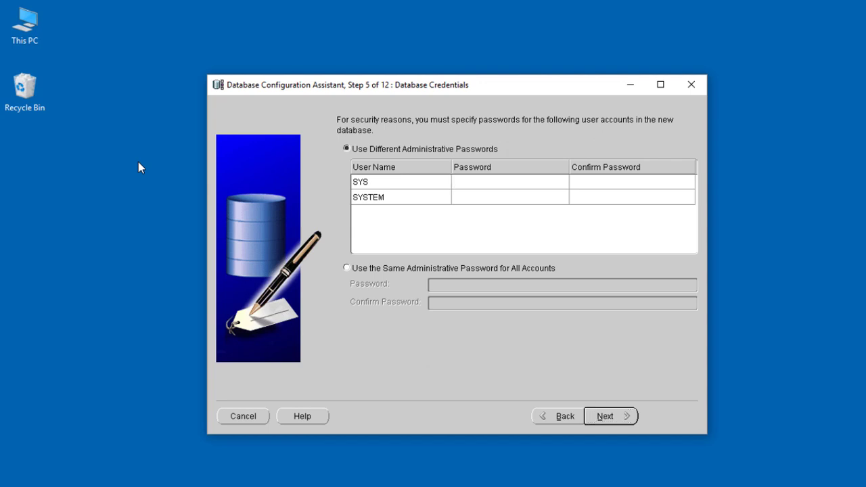
# Use one shared administrative password for all accounts and accept the complexity warning
pyautogui.click(347, 268)
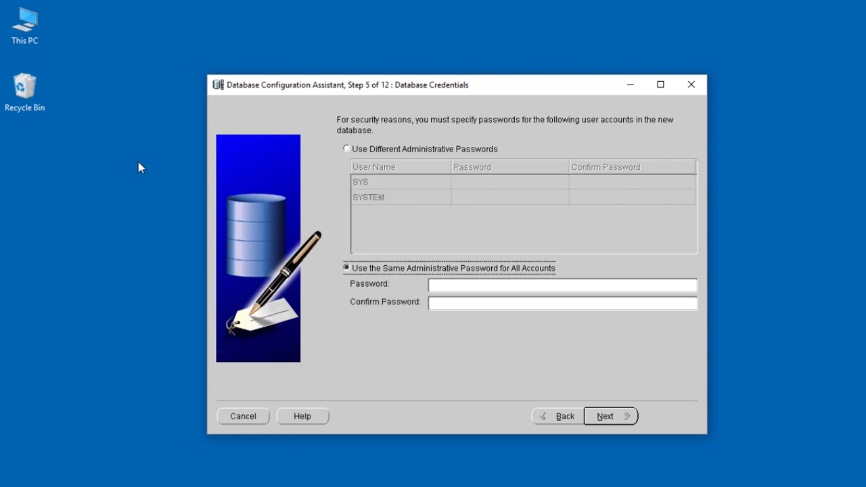
pyautogui.click(604, 416)
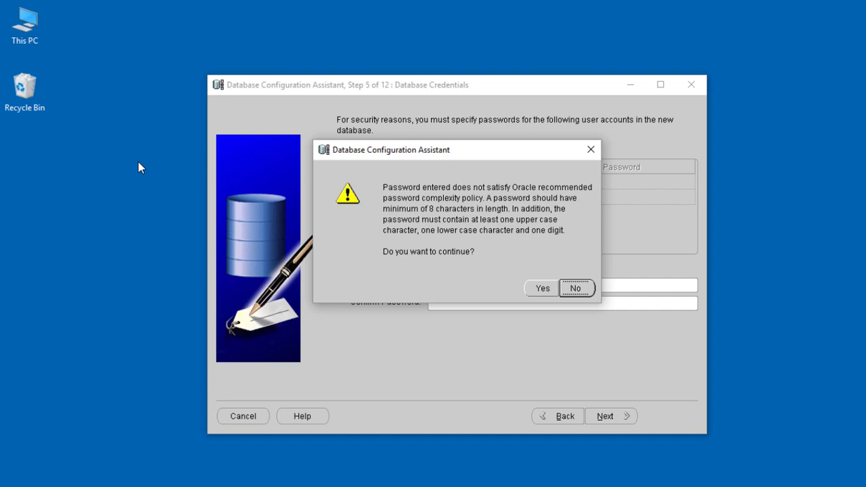
pyautogui.click(542, 288)
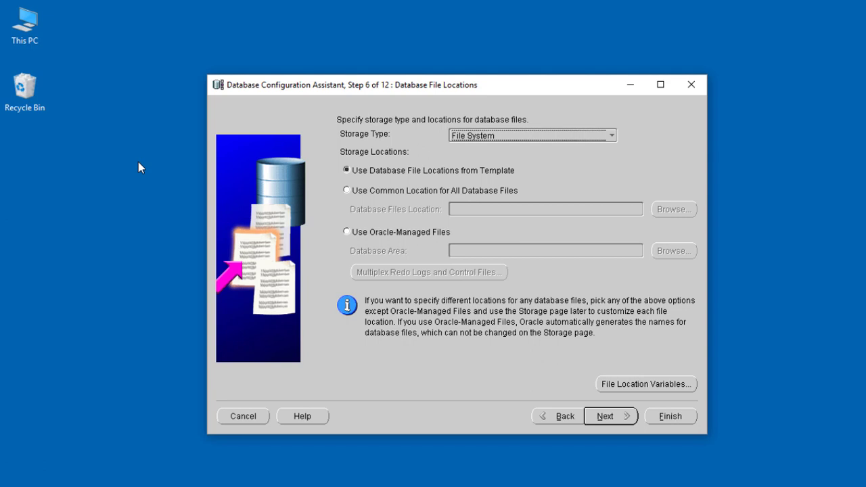
pyautogui.click(348, 190)
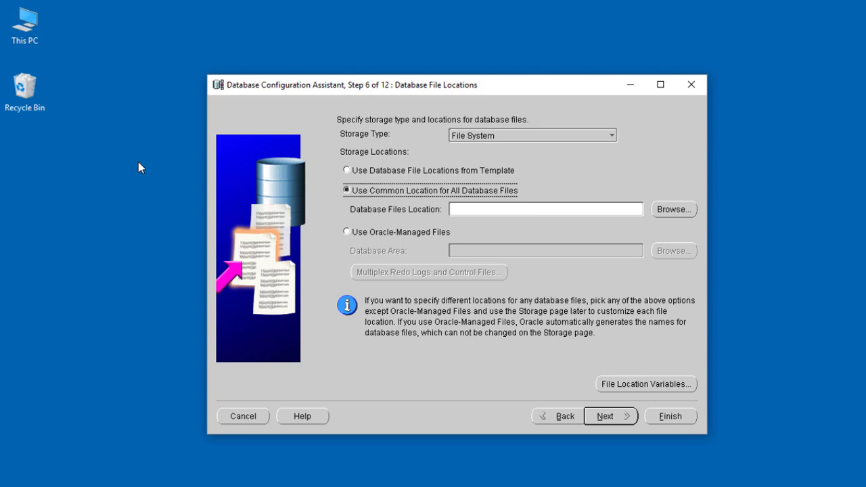
pyautogui.click(347, 232)
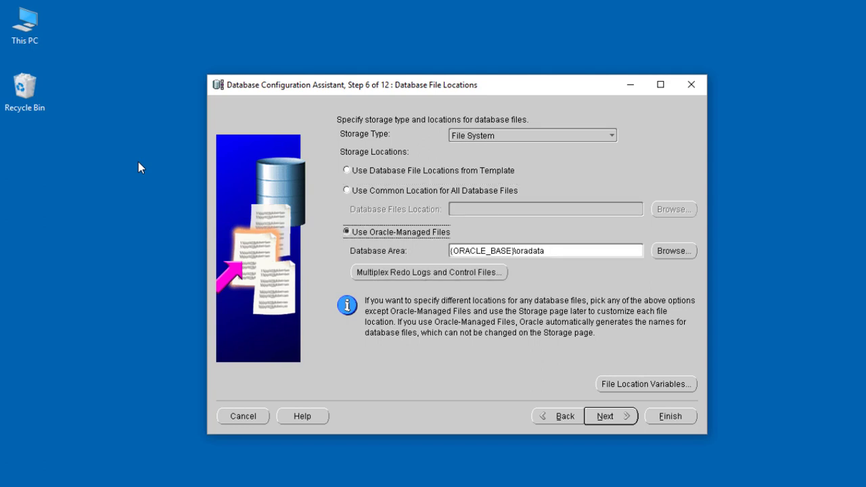
pyautogui.click(348, 170)
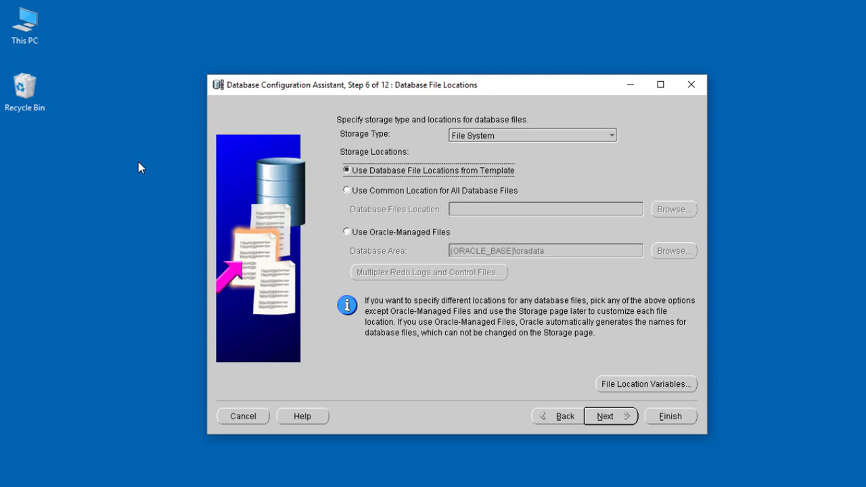
pyautogui.click(610, 416)
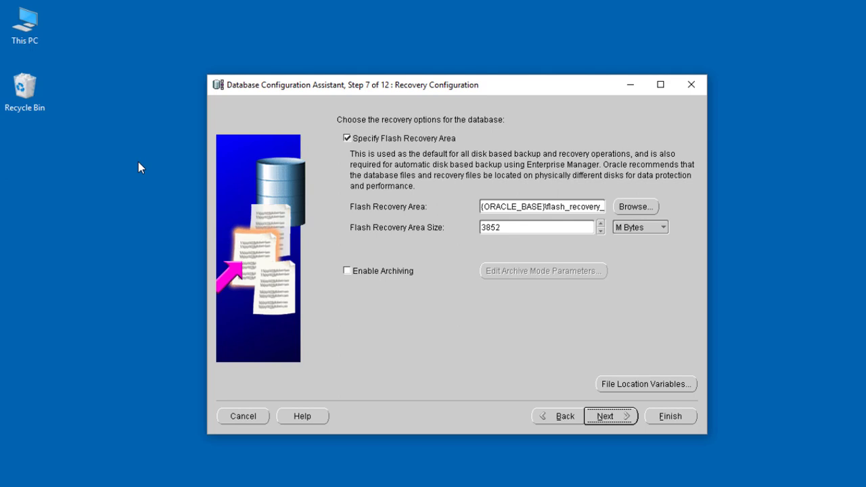
# Enable archiving in the Recovery Configuration step
pyautogui.click(346, 271)
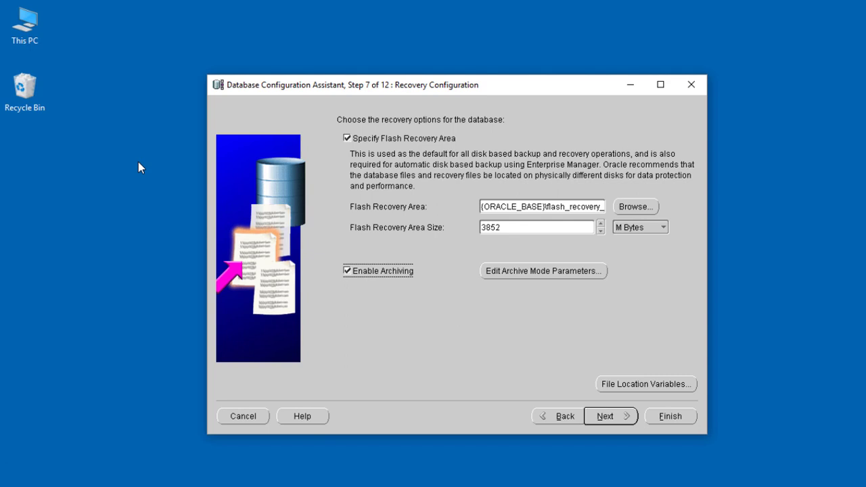
pyautogui.click(605, 417)
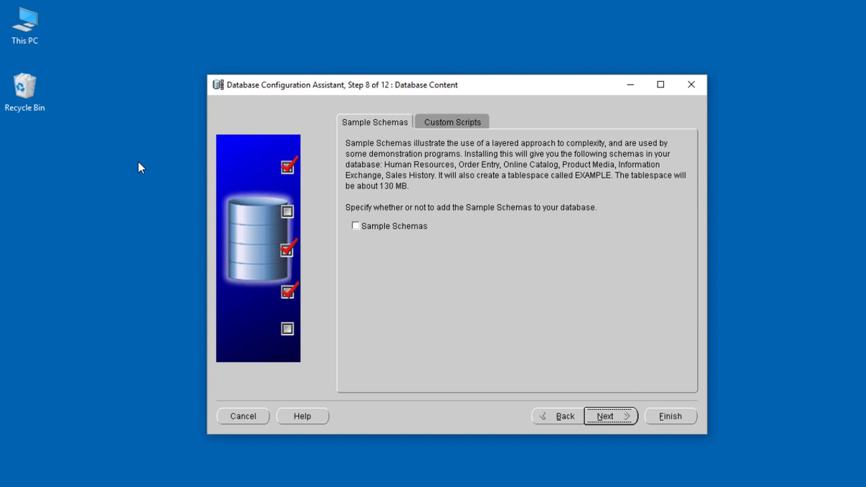
# Include the Sample Schemas in the database content
pyautogui.click(356, 226)
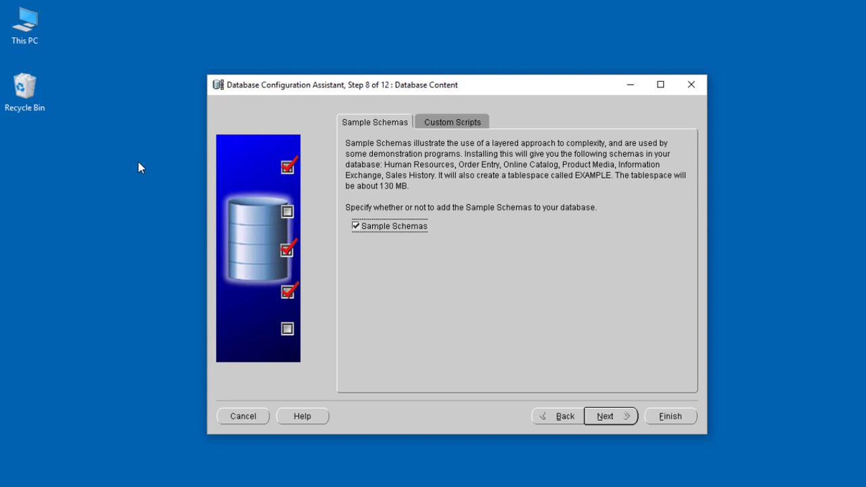
pyautogui.click(606, 417)
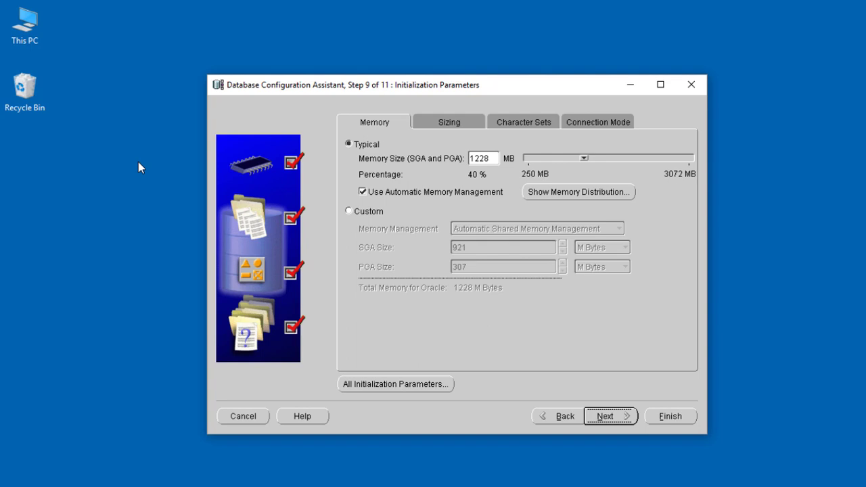
# Review the Sizing, Character Sets and Connection Mode defaults, then view all initialization parameters
pyautogui.click(448, 122)
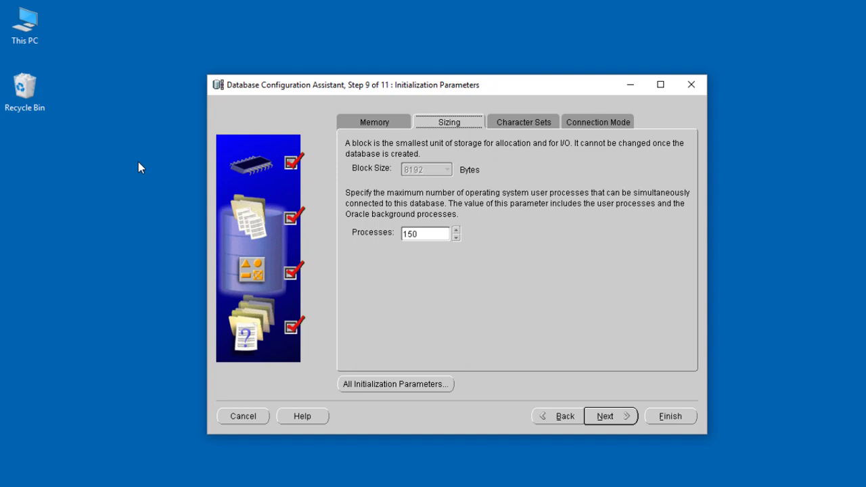
pyautogui.click(522, 122)
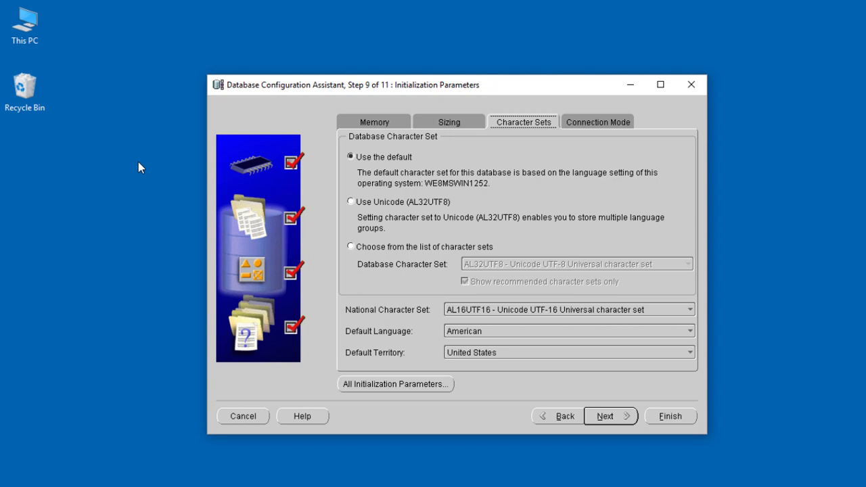
pyautogui.click(689, 309)
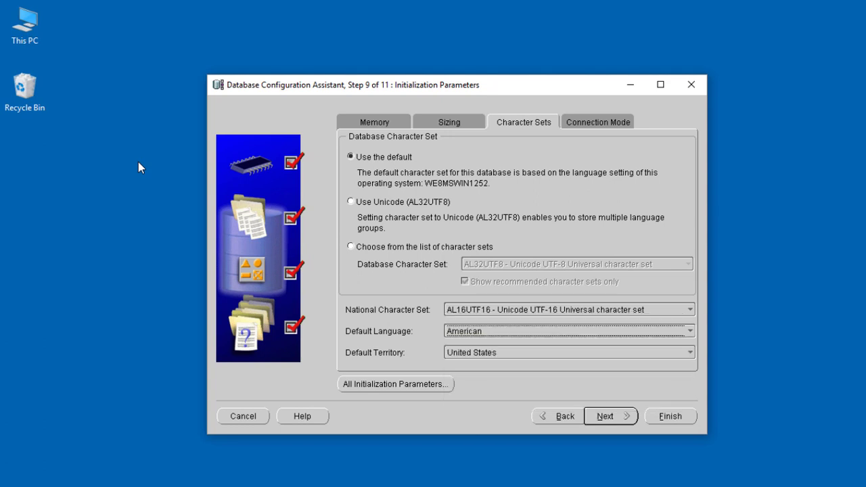
pyautogui.click(597, 122)
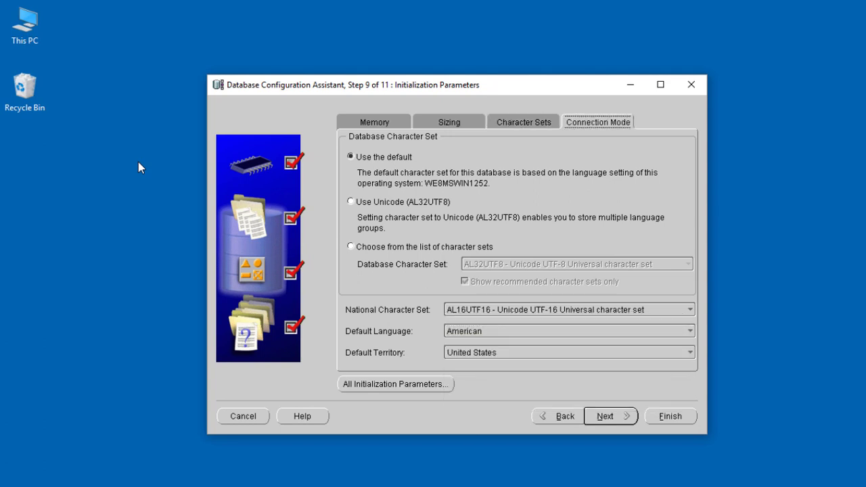
pyautogui.click(598, 122)
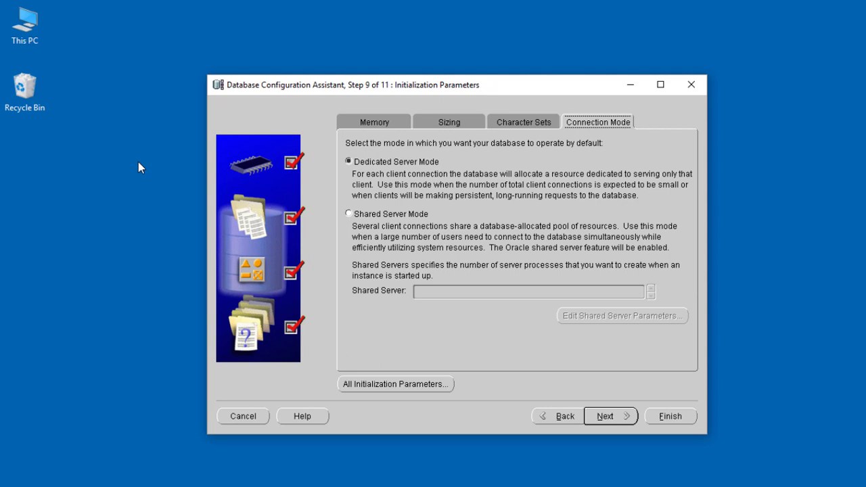
pyautogui.click(373, 122)
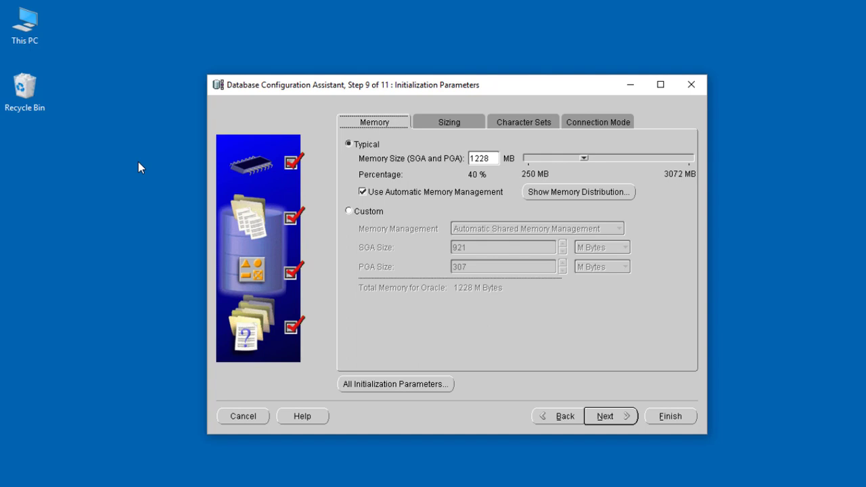
pyautogui.click(395, 384)
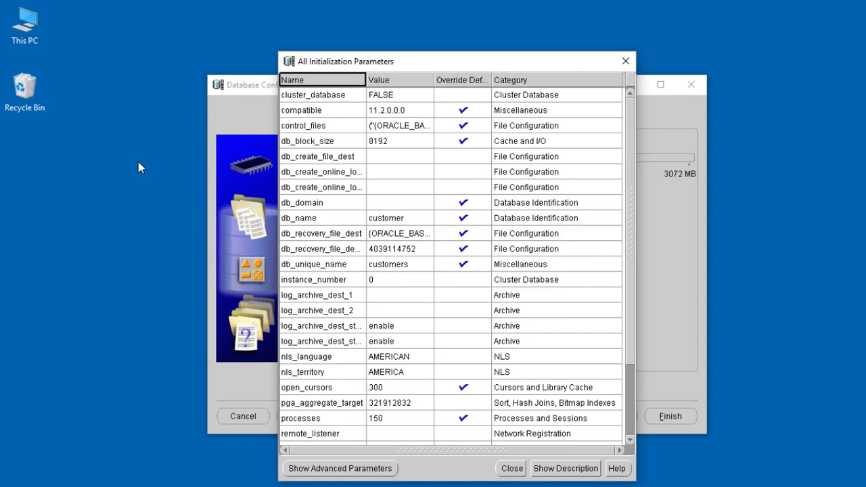
# Browse the basic and advanced initialization parameters and close the list without changes
pyautogui.scroll(-3)
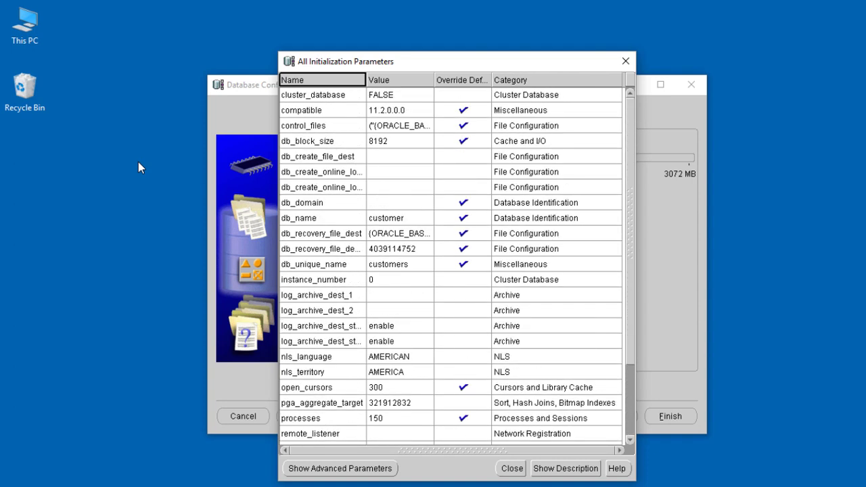
pyautogui.scroll(-3)
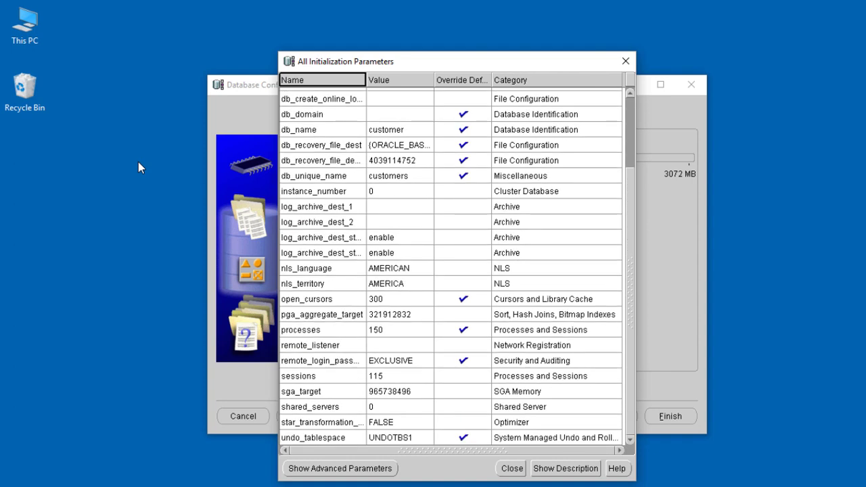
pyautogui.click(340, 468)
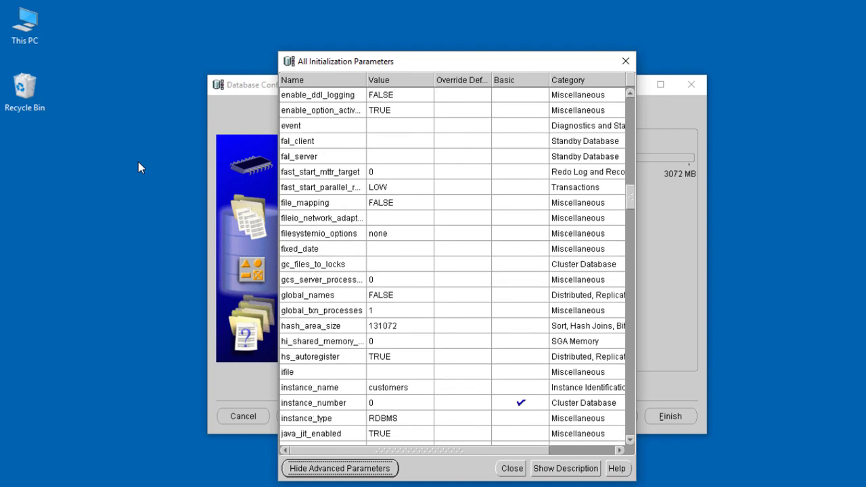
pyautogui.scroll(-3)
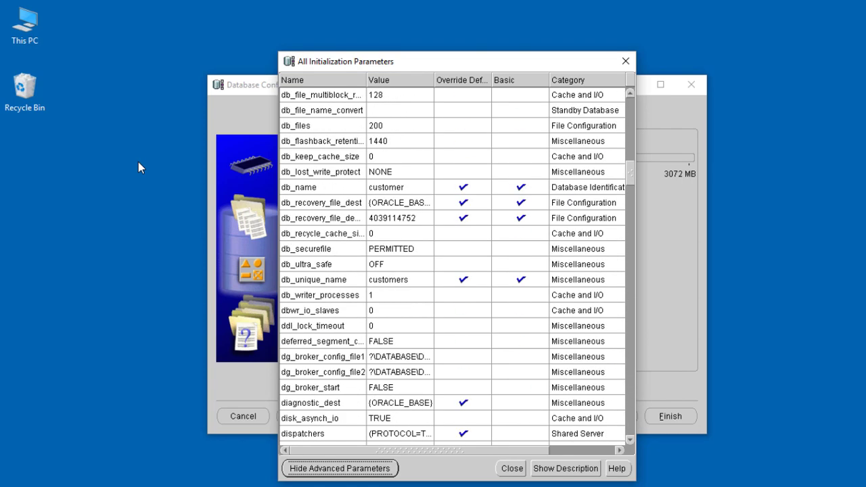
pyautogui.click(512, 468)
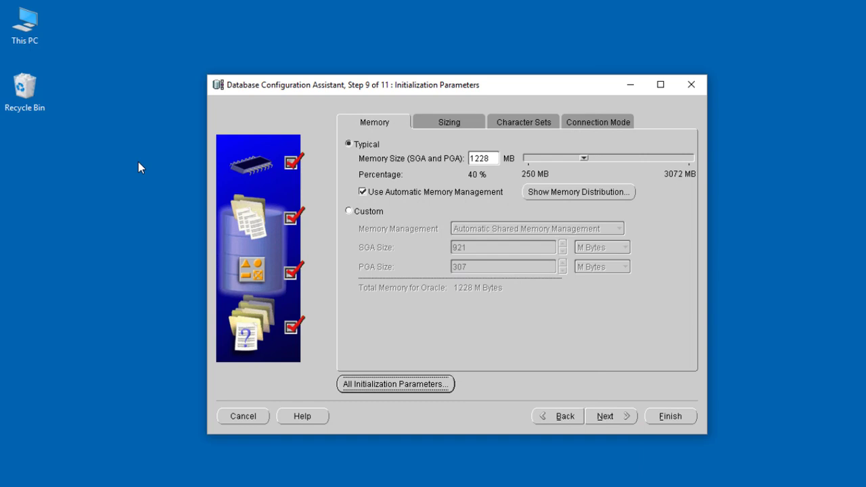
# Review the control files, datafiles and redo log groups in Database Storage without changing them
pyautogui.click(605, 416)
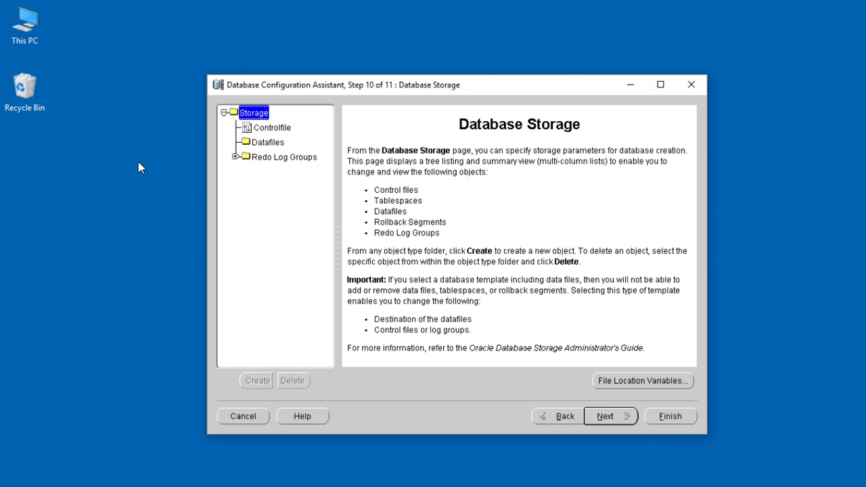
pyautogui.click(274, 127)
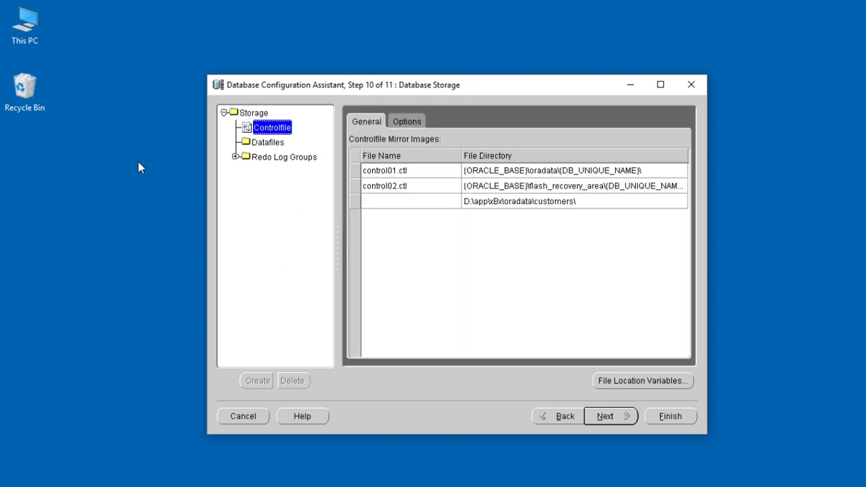
pyautogui.click(269, 142)
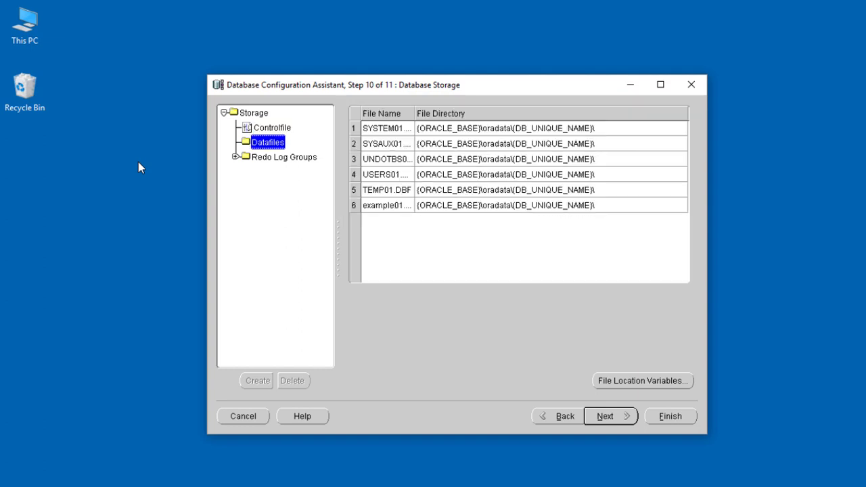
pyautogui.click(265, 172)
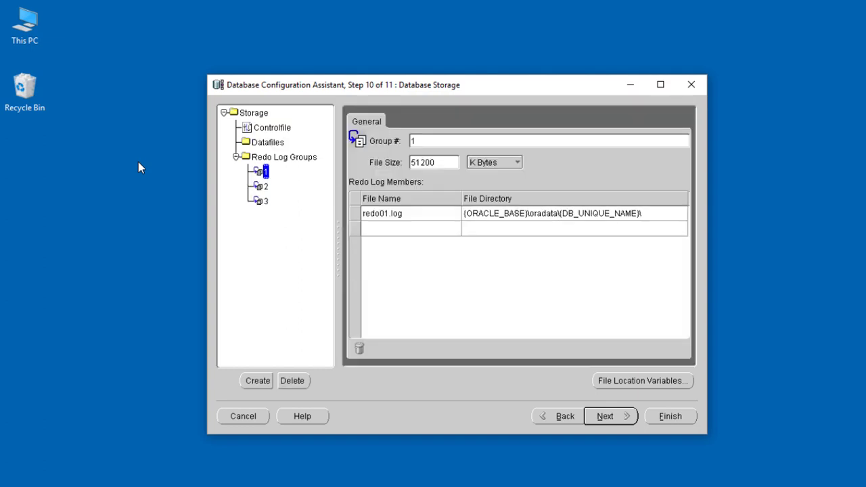
pyautogui.click(604, 416)
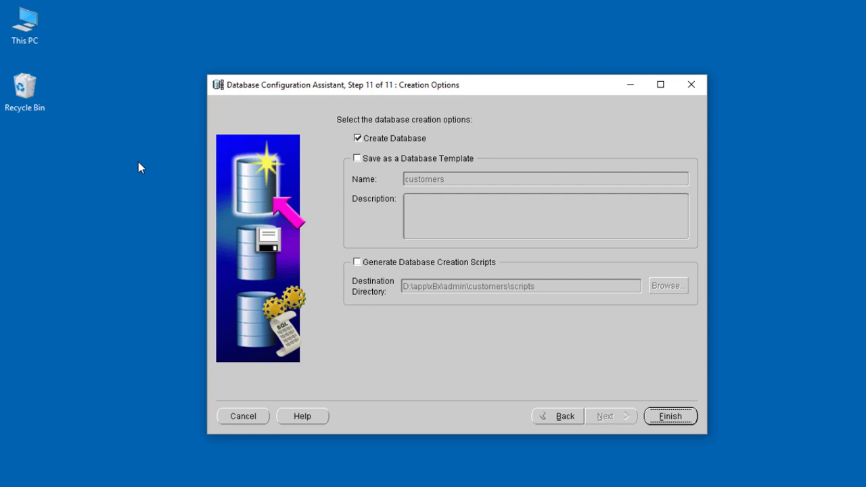
# Finish the wizard with Create Database checked to see the customers summary
pyautogui.click(670, 417)
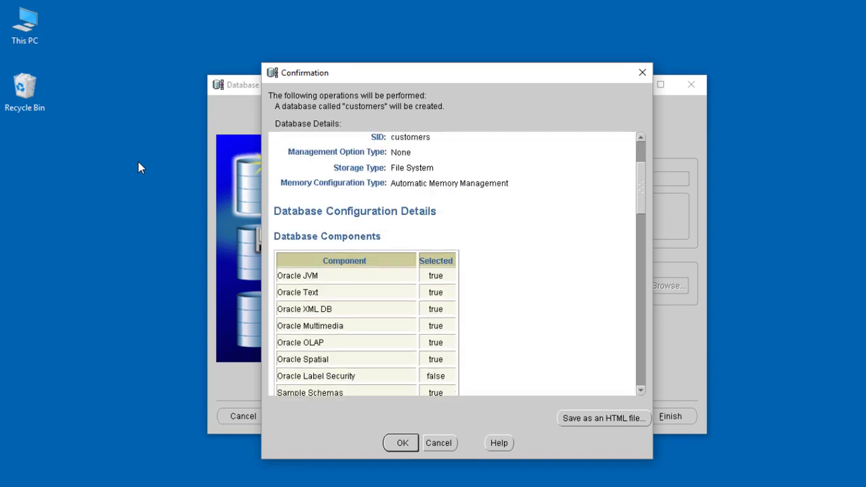
# Accept the confirmation summary to create the customers database, then exit once creation completes
pyautogui.scroll(-3)
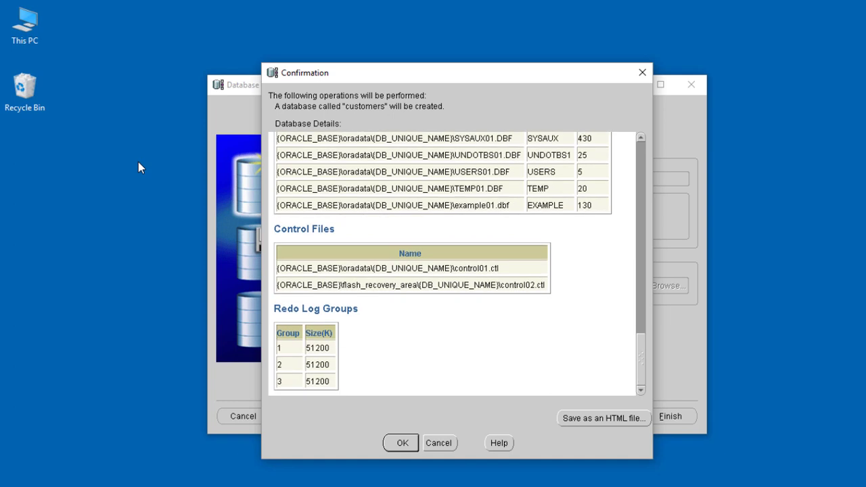
pyautogui.click(603, 417)
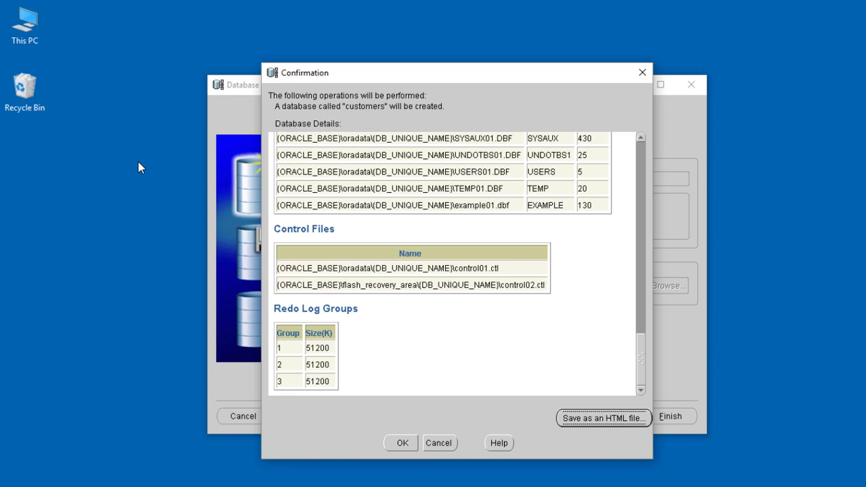
pyautogui.click(402, 442)
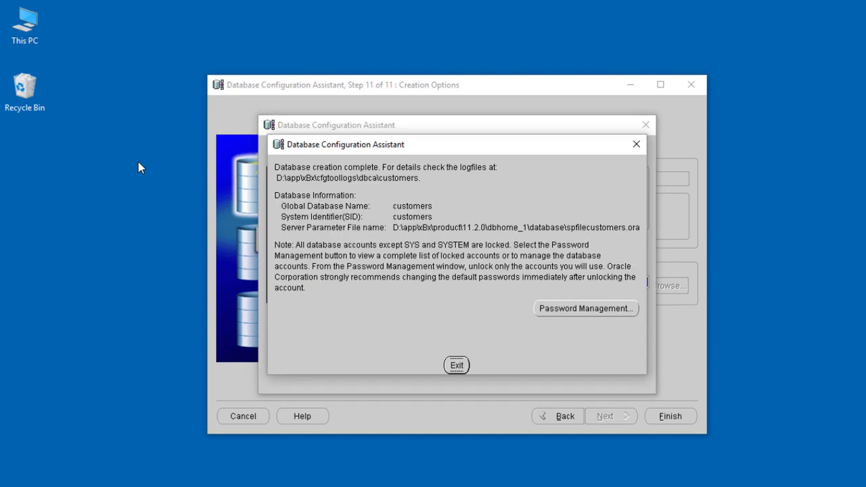
pyautogui.click(457, 365)
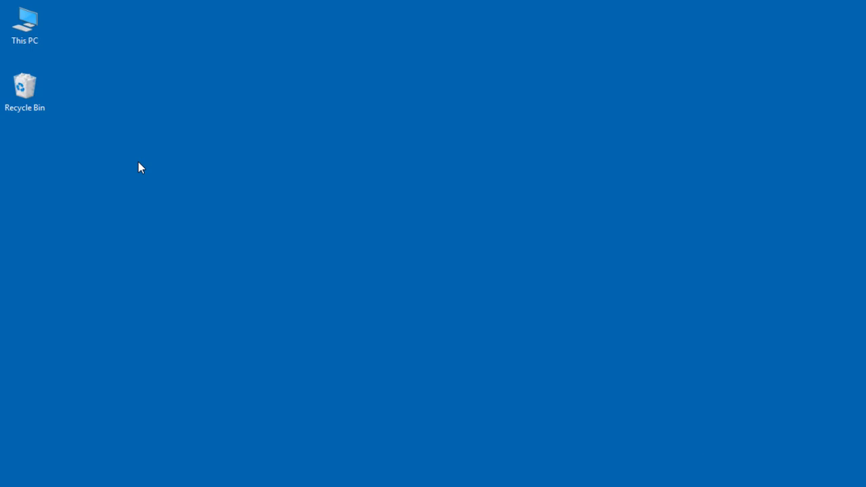